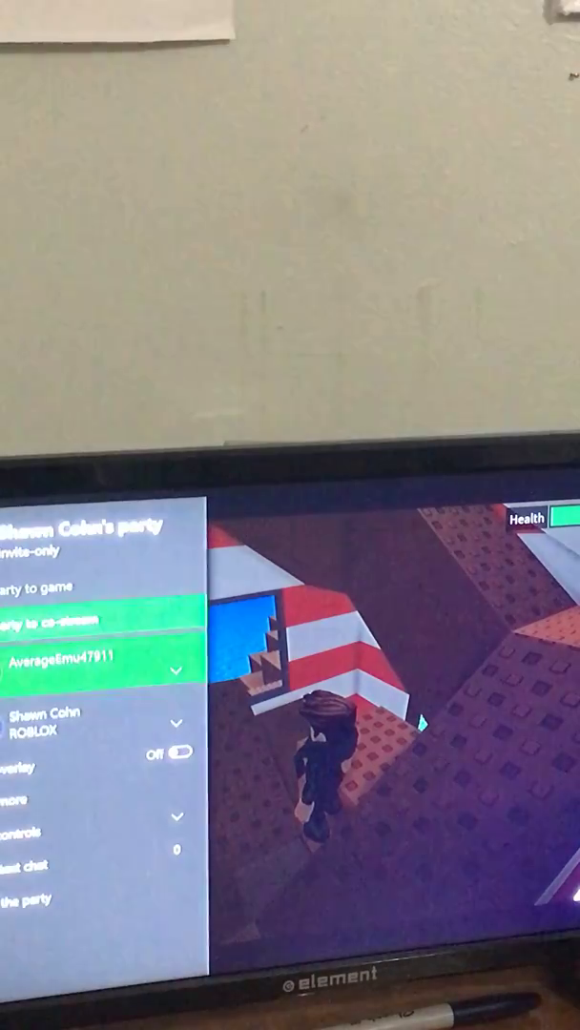
Let the invited friend join the invite-only party so the 'Joined party' toast appears over Roblox
left_click(86, 656)
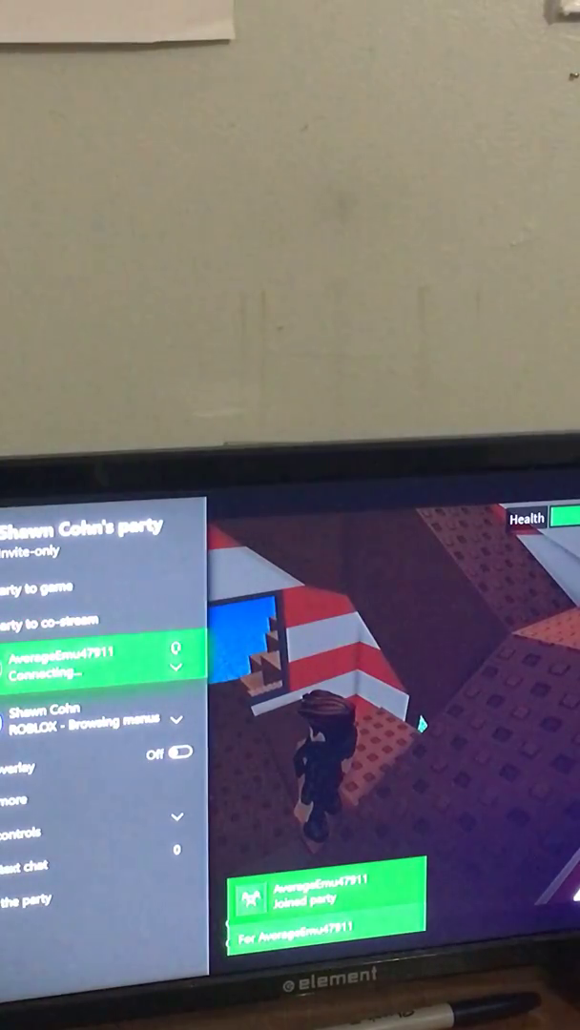